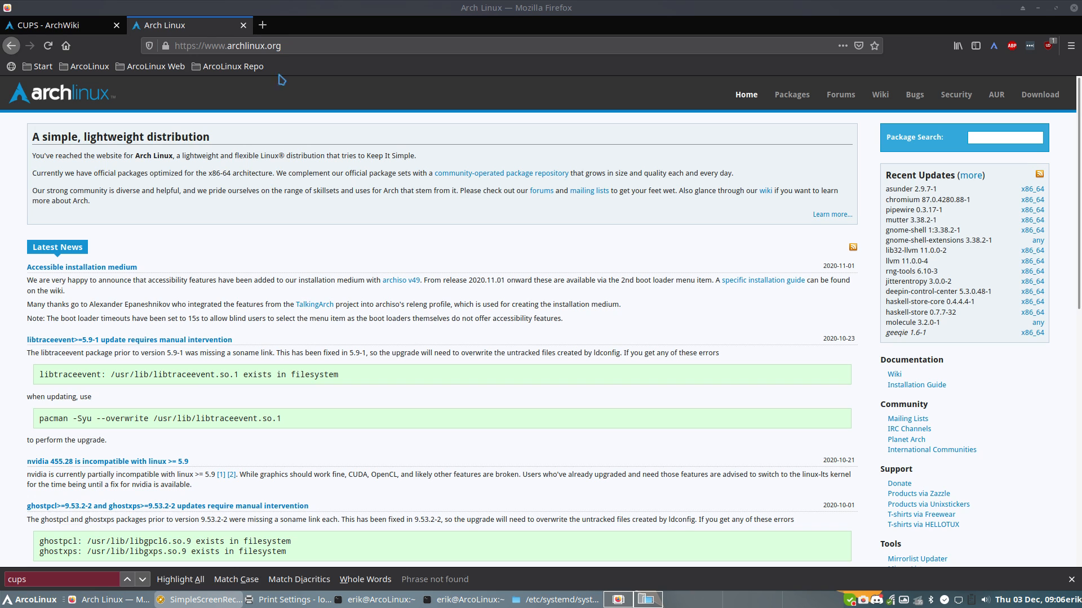
mouse_move(233, 292)
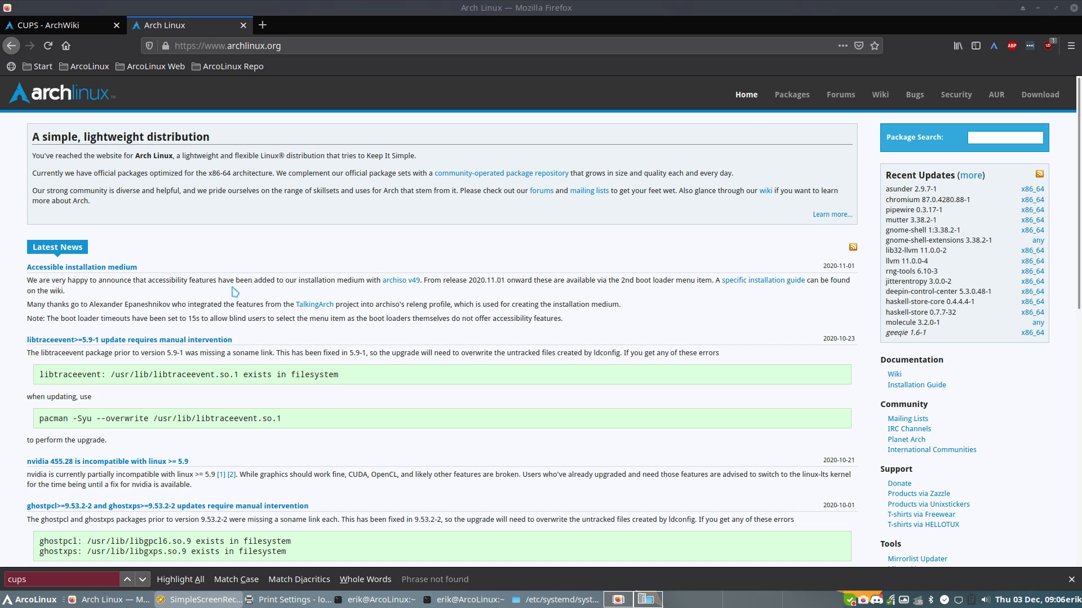
mouse_move(85, 347)
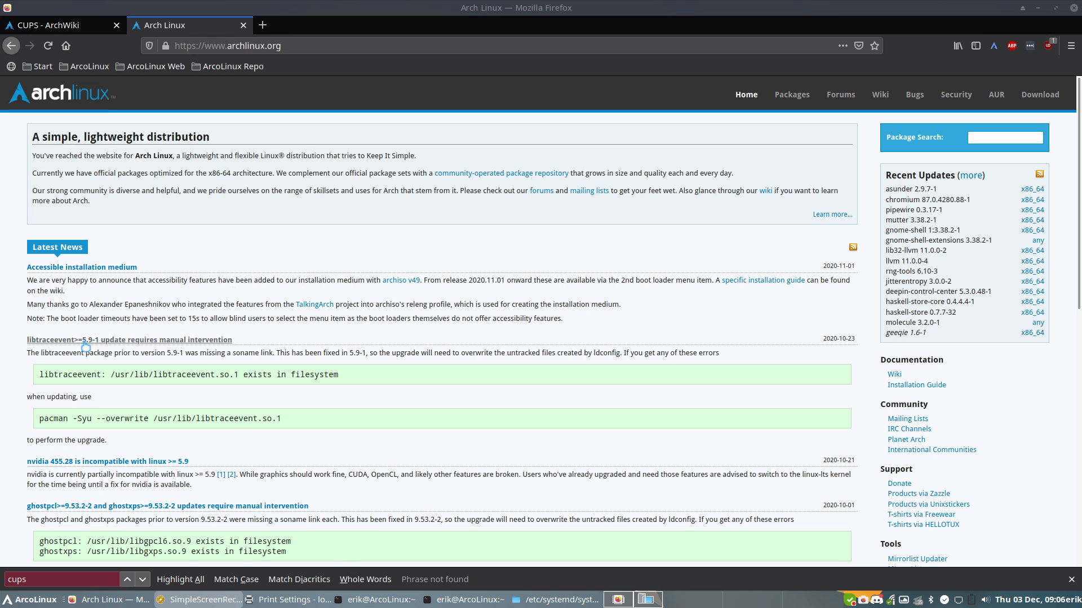
Switch to the CUPS ArchWiki tab and scroll down to its Installation section.
scroll(down, 3)
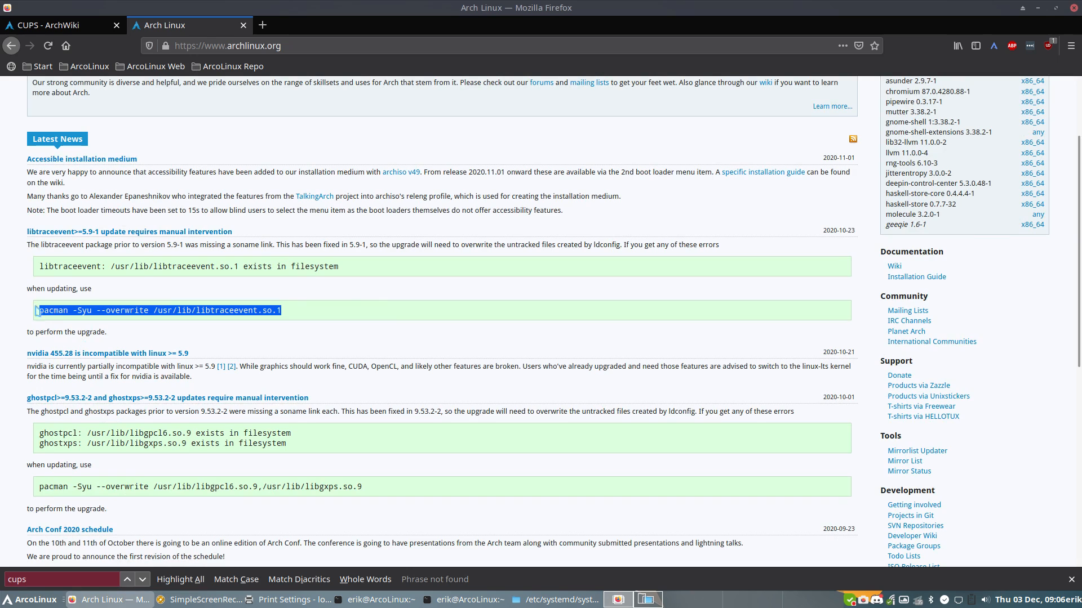
mouse_move(80, 326)
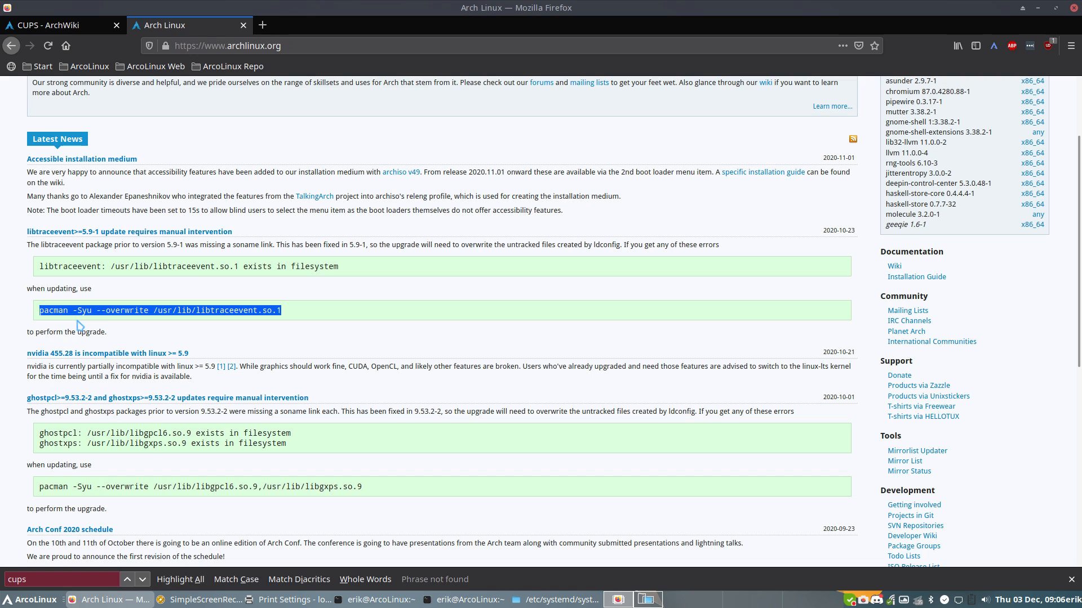
mouse_move(159, 123)
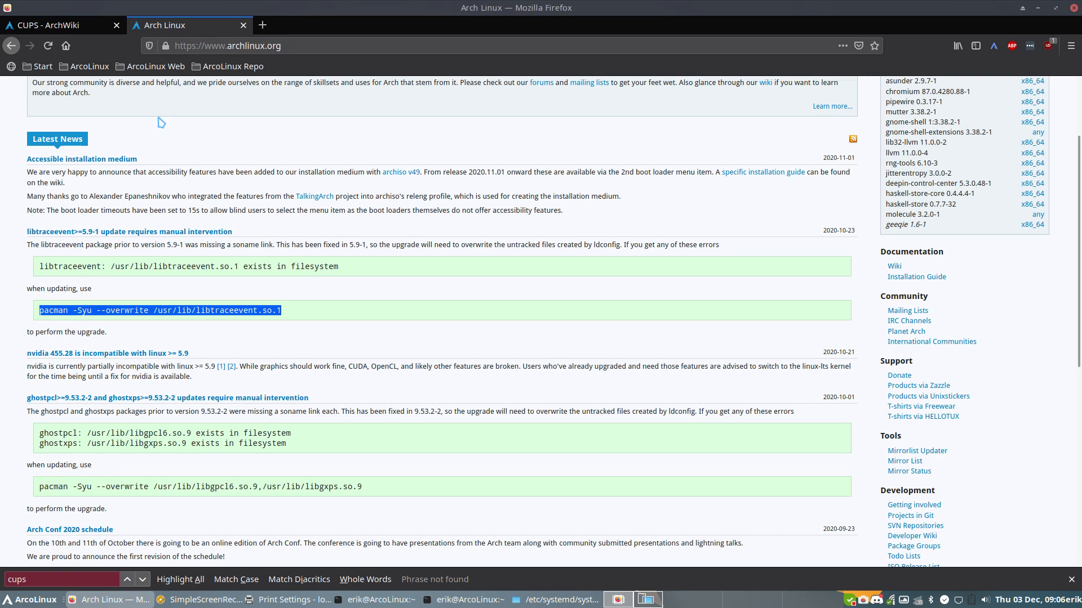
click(58, 25)
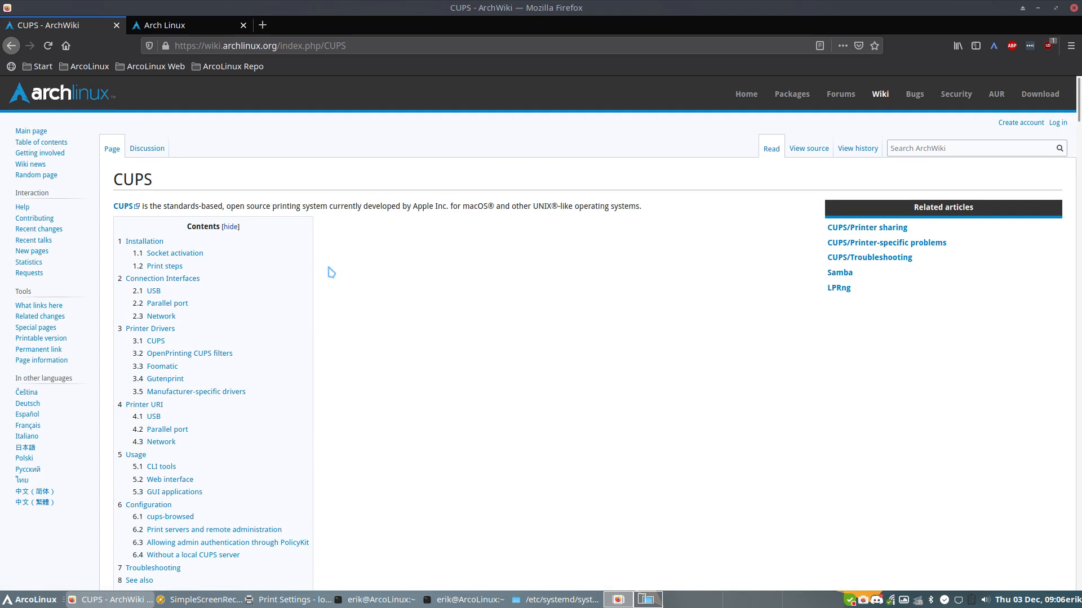
mouse_move(329, 211)
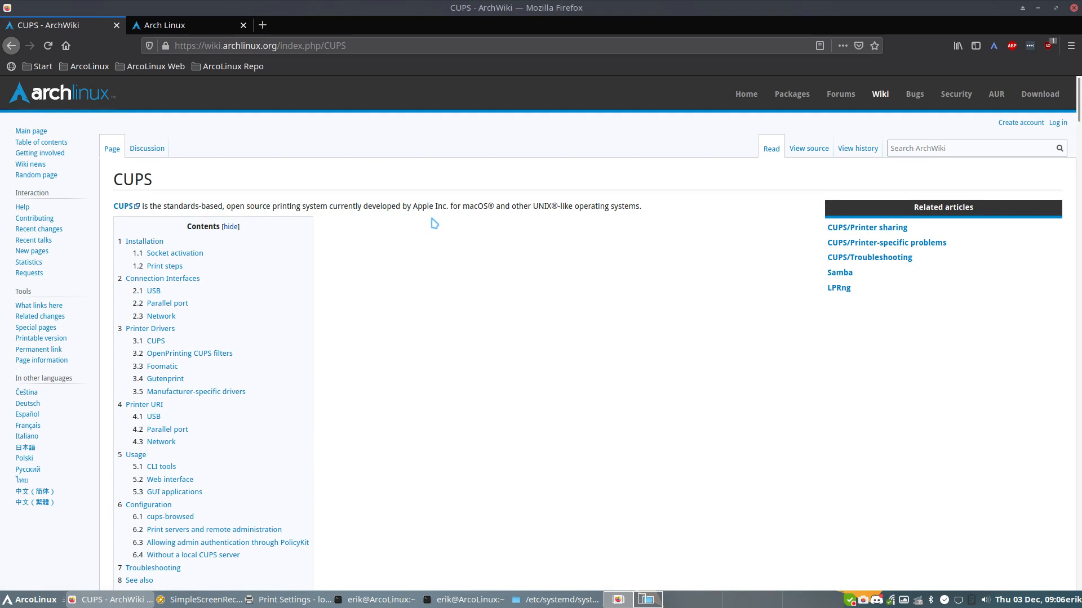
scroll(down, 3)
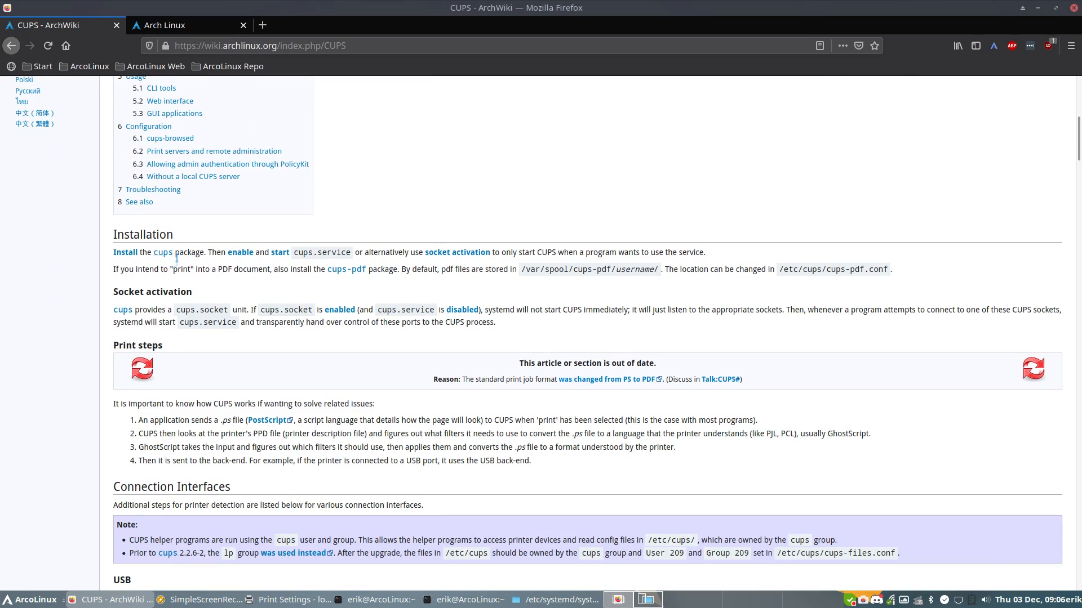
mouse_move(164, 252)
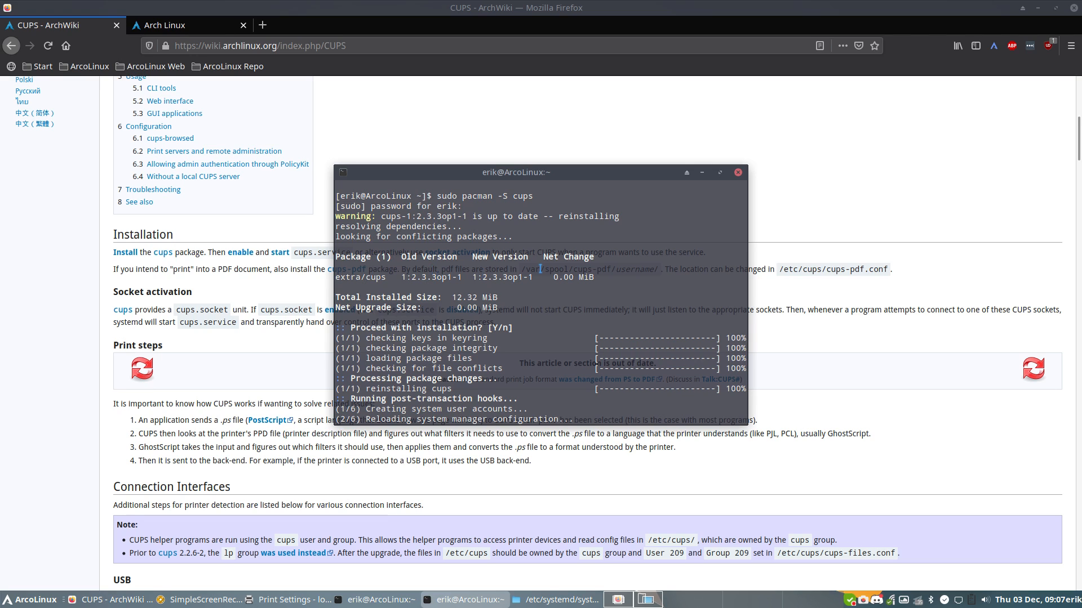
mouse_move(544, 179)
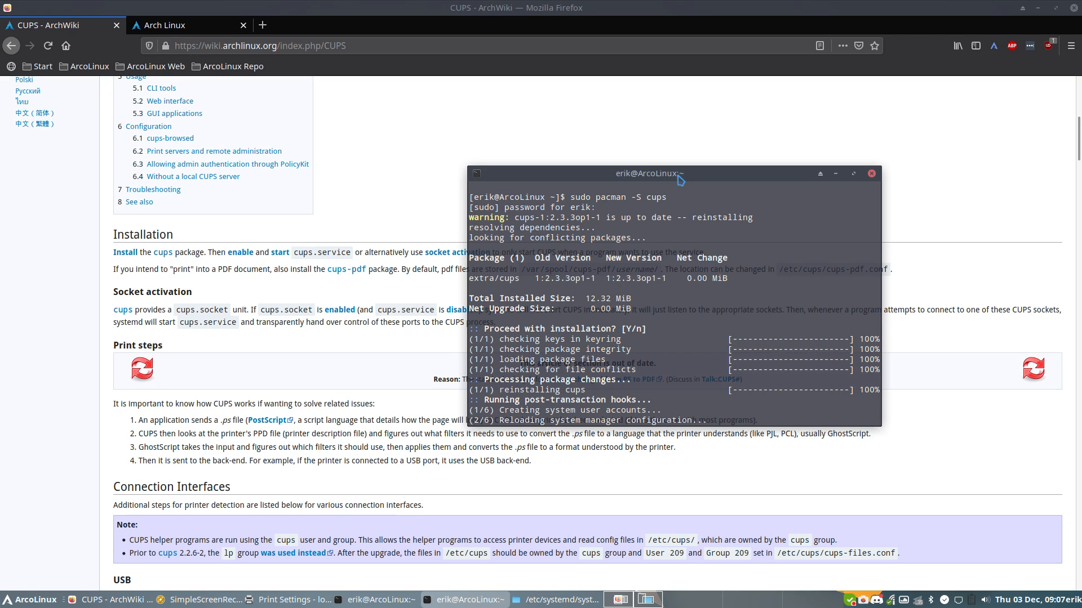
Search the ArcoLinux application menu for 'prin' to find the printer settings tool.
click(52, 599)
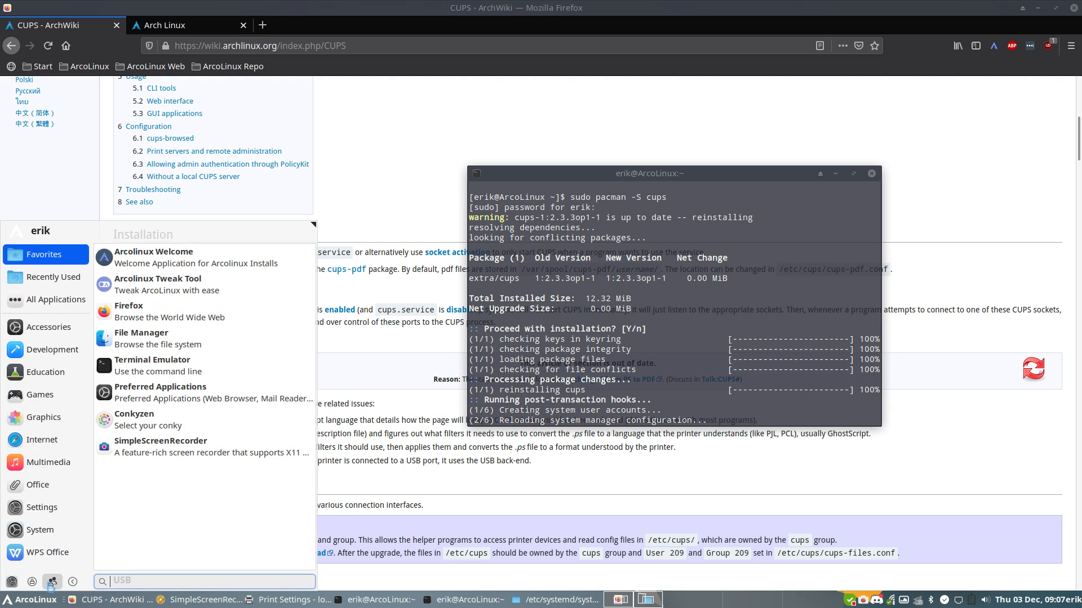
text(prin)
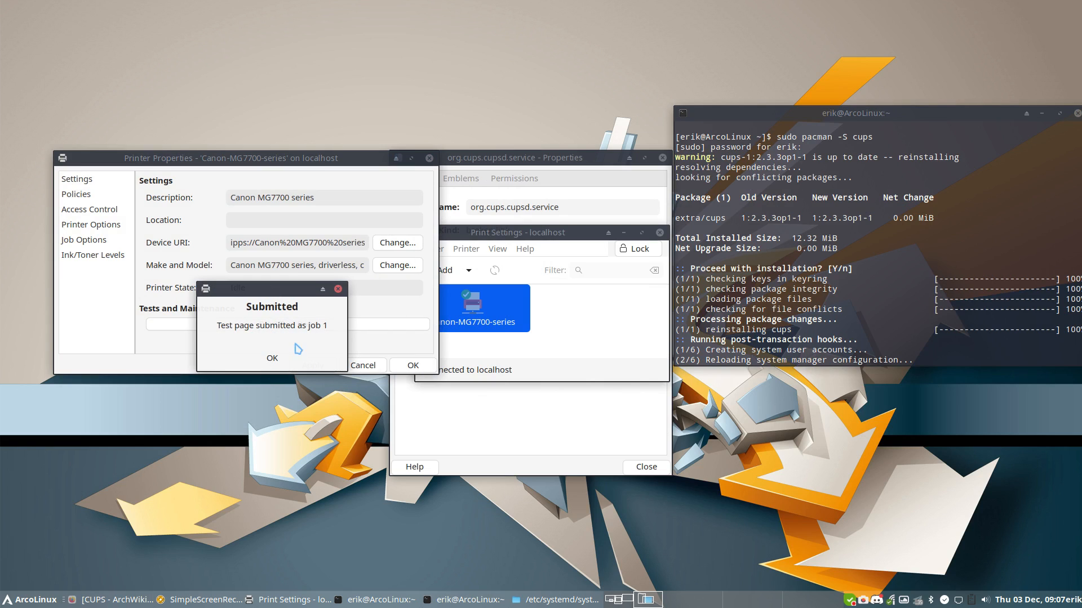
Acknowledge the submitted test page and close the Canon MG7700 printer properties.
click(271, 357)
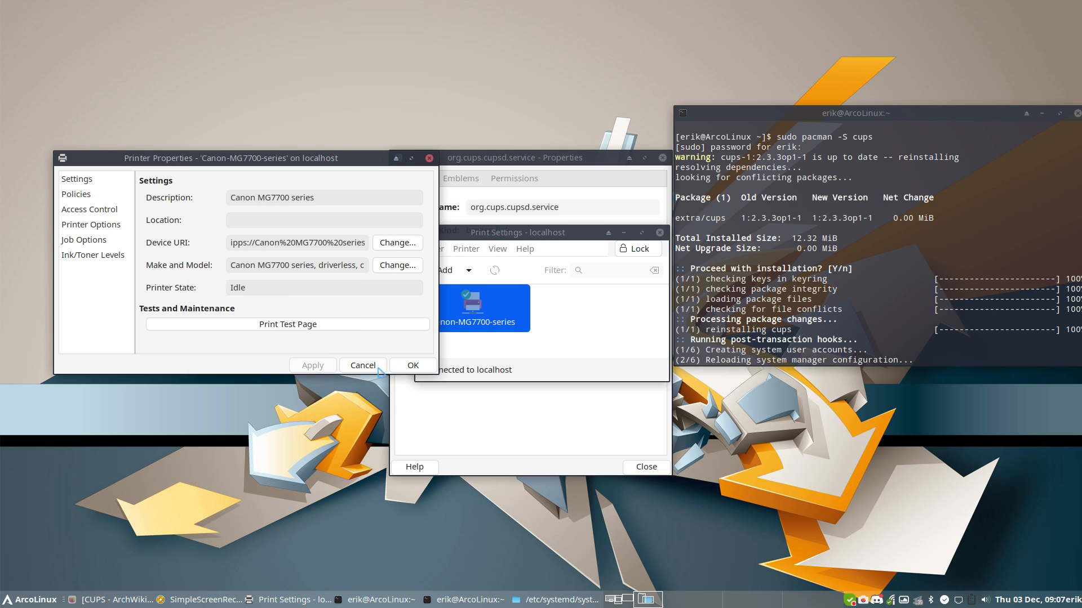
mouse_move(472, 346)
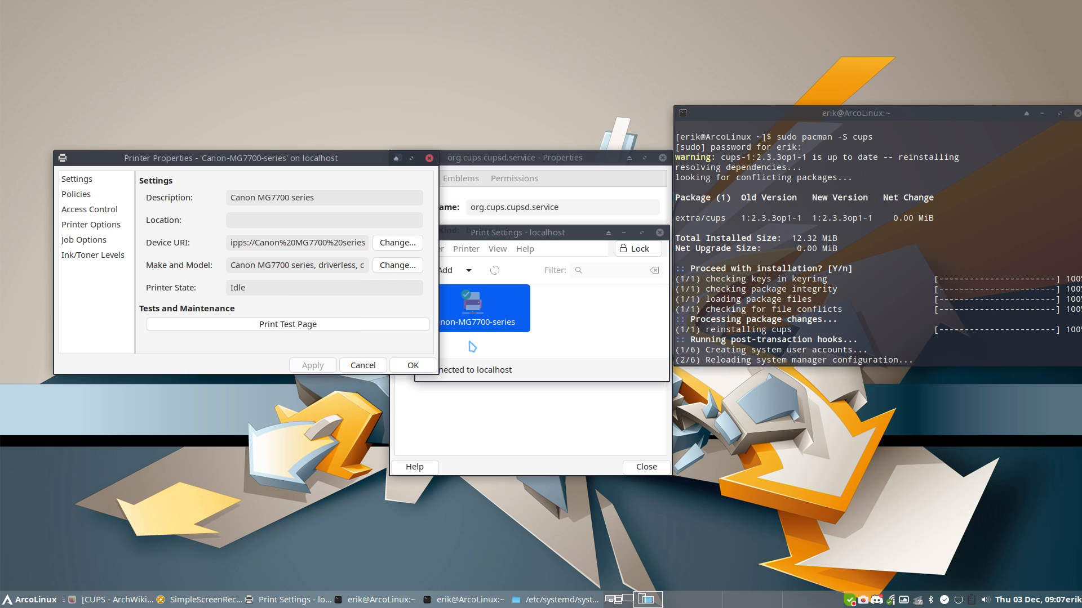
mouse_move(271, 242)
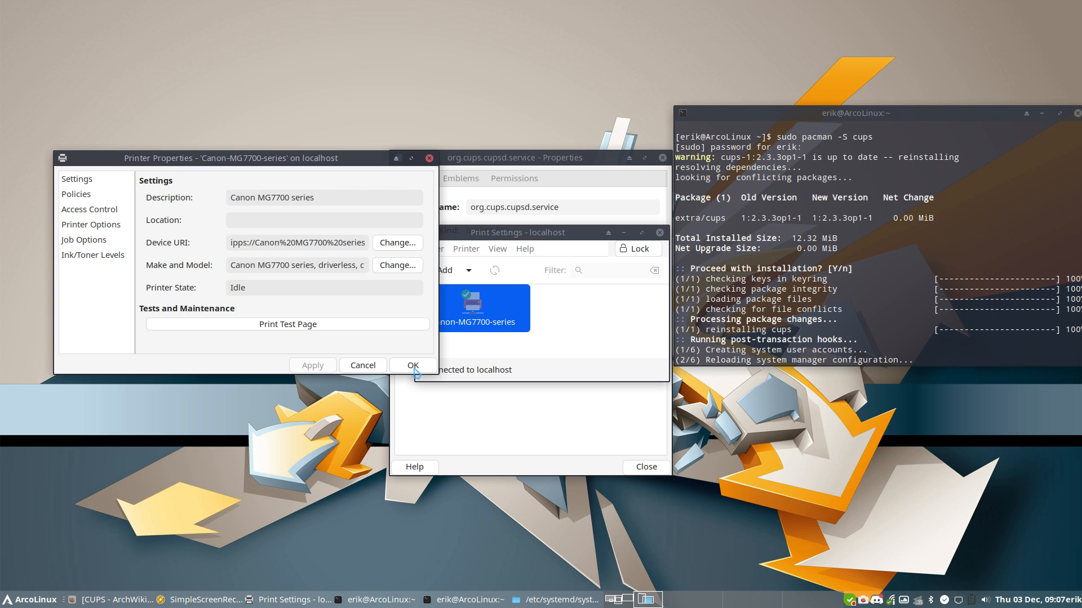
mouse_move(543, 359)
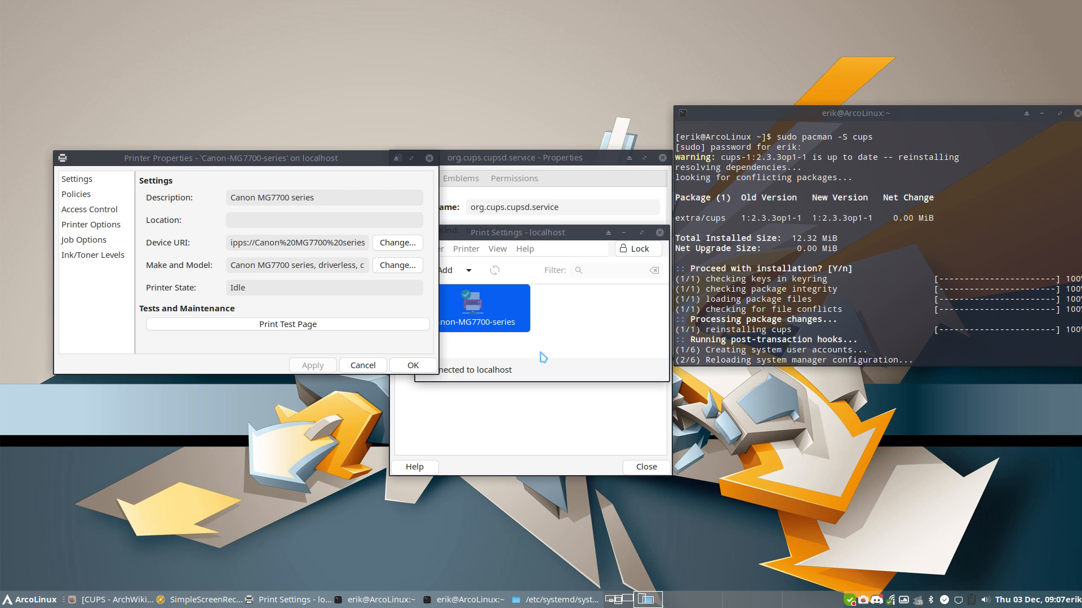
click(287, 323)
text(sudo systemctl enable cups.service)
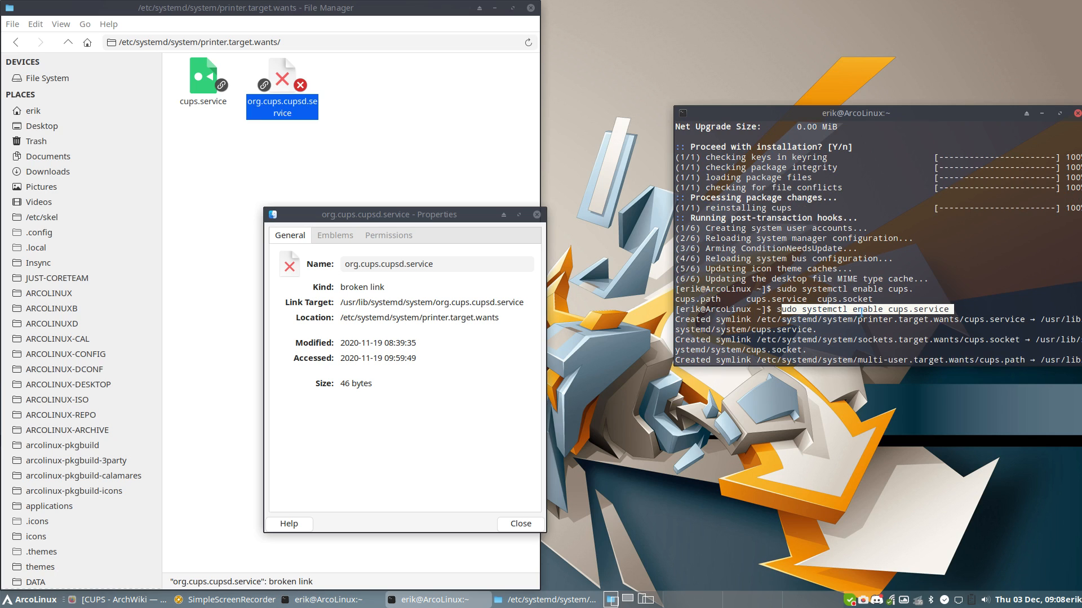
mouse_move(228, 136)
text(sudo systemctl start cups.service)
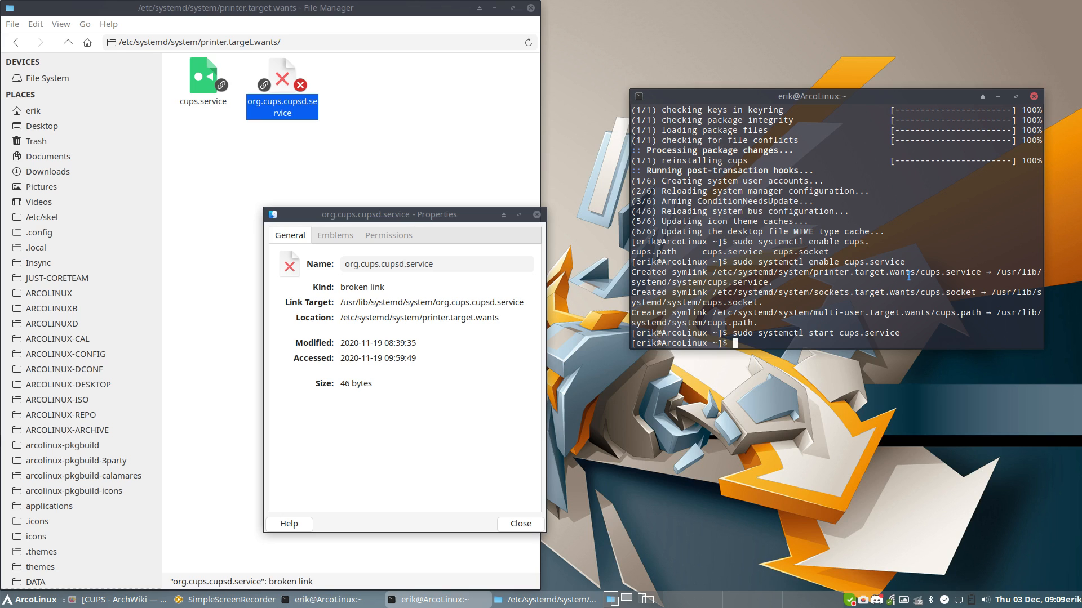
mouse_move(810, 363)
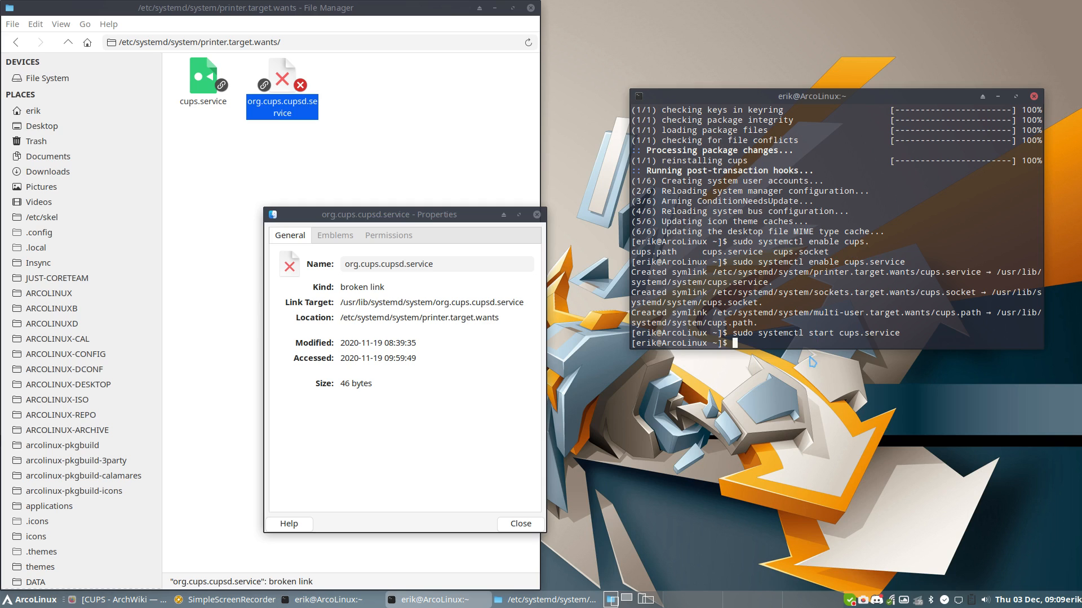
Start, stop, then disable cups.service with sudo systemctl.
text(sudo systemctl start cups.service)
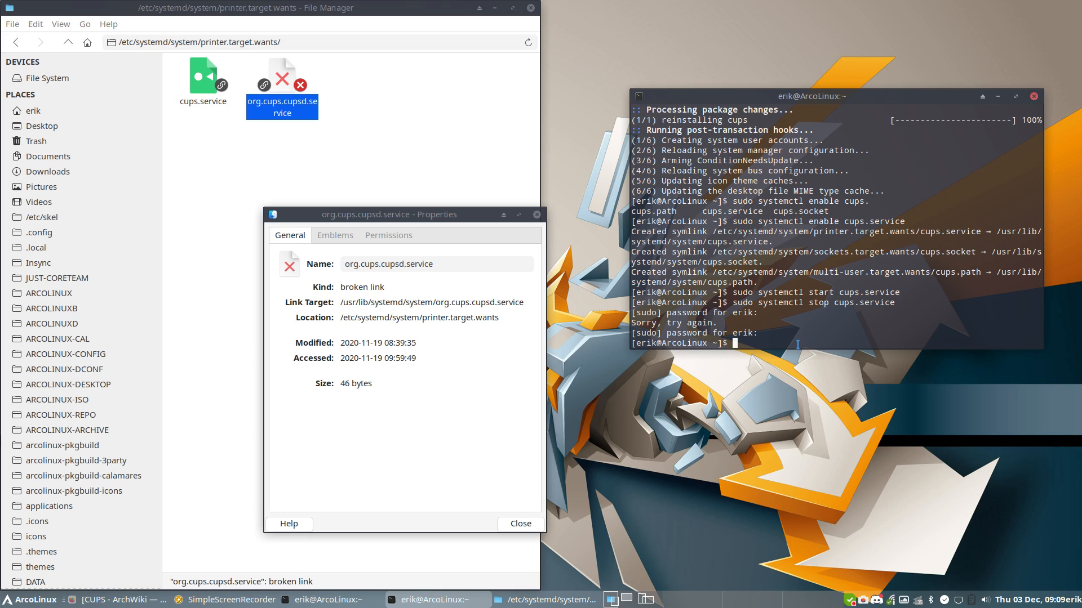
text(sudo systemctl stop cups.service)
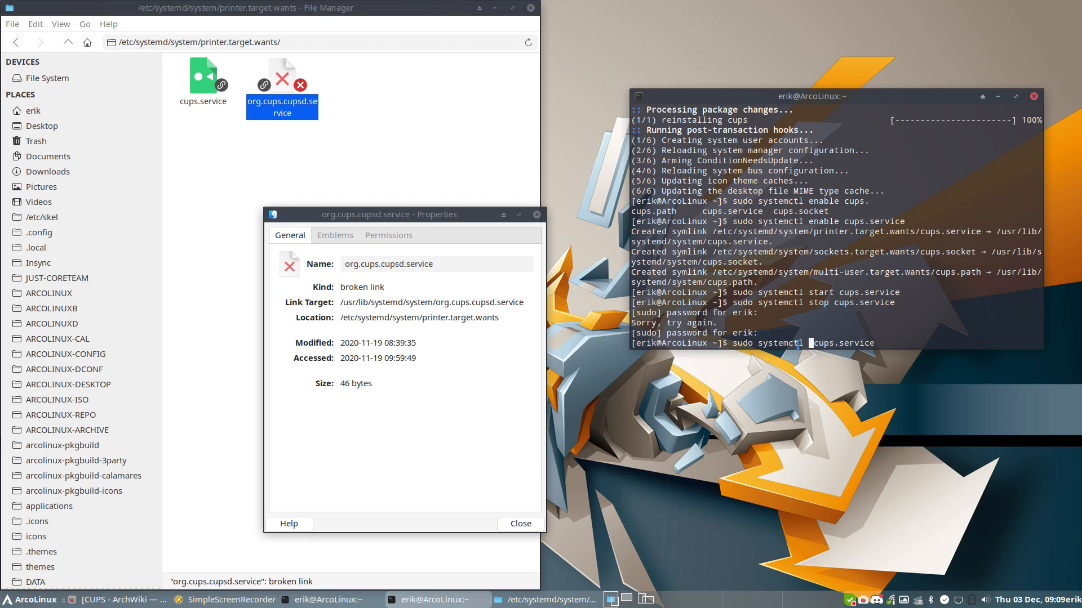
text(si)
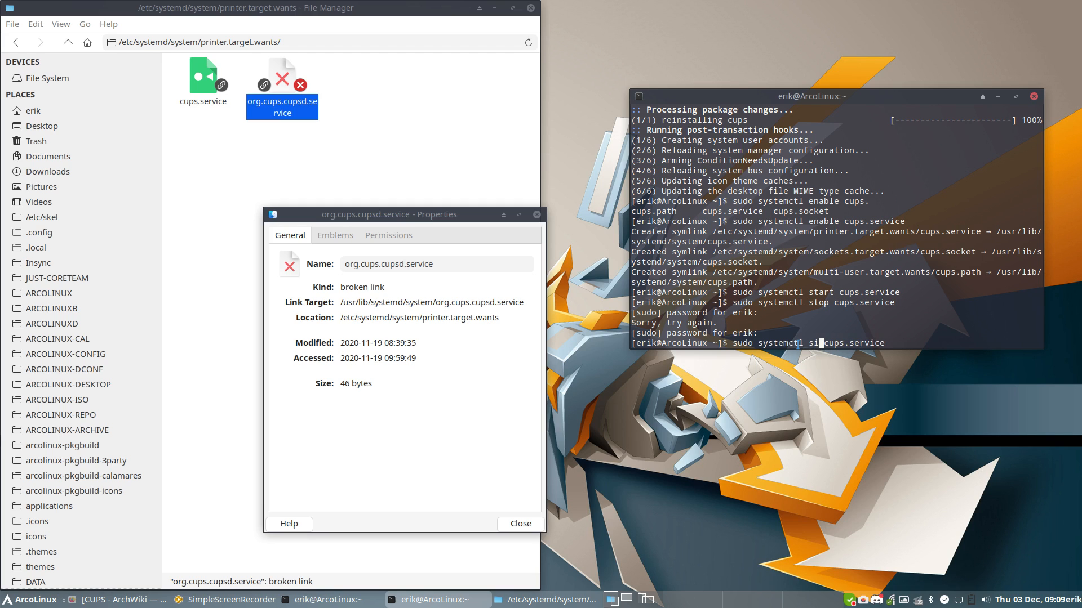
text(sable)
key(Return)
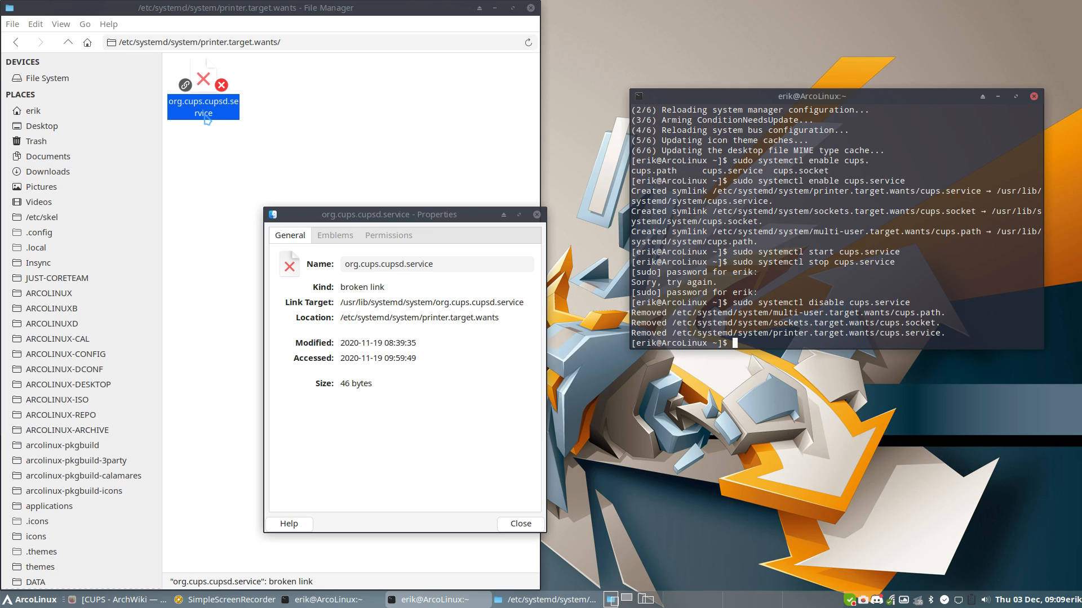
mouse_move(221, 115)
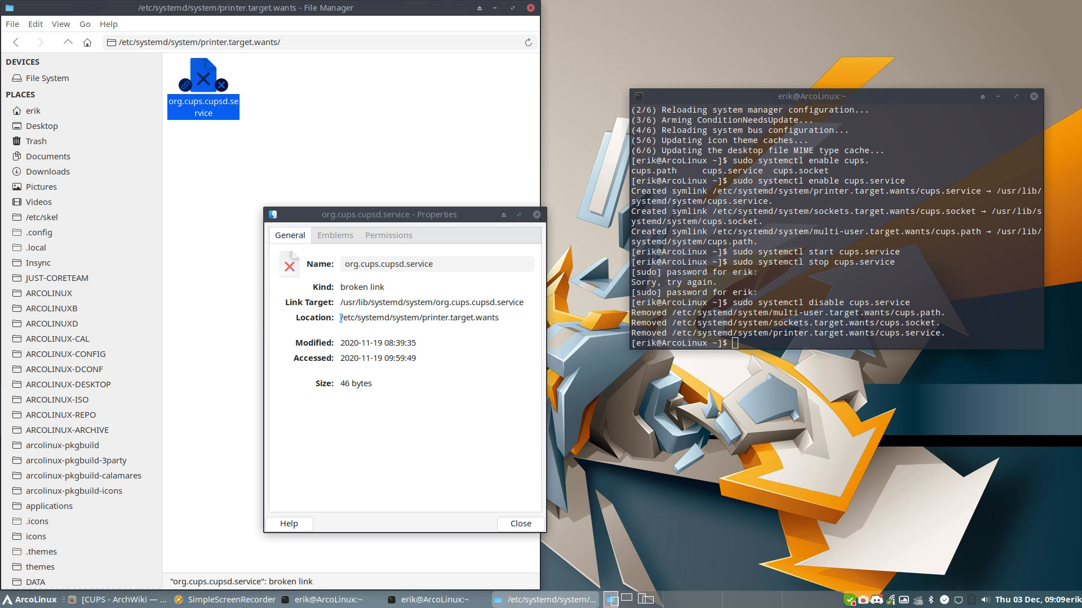
Navigate the second File Manager window through systemd into /usr/lib/systemd/system.
double_click(376, 317)
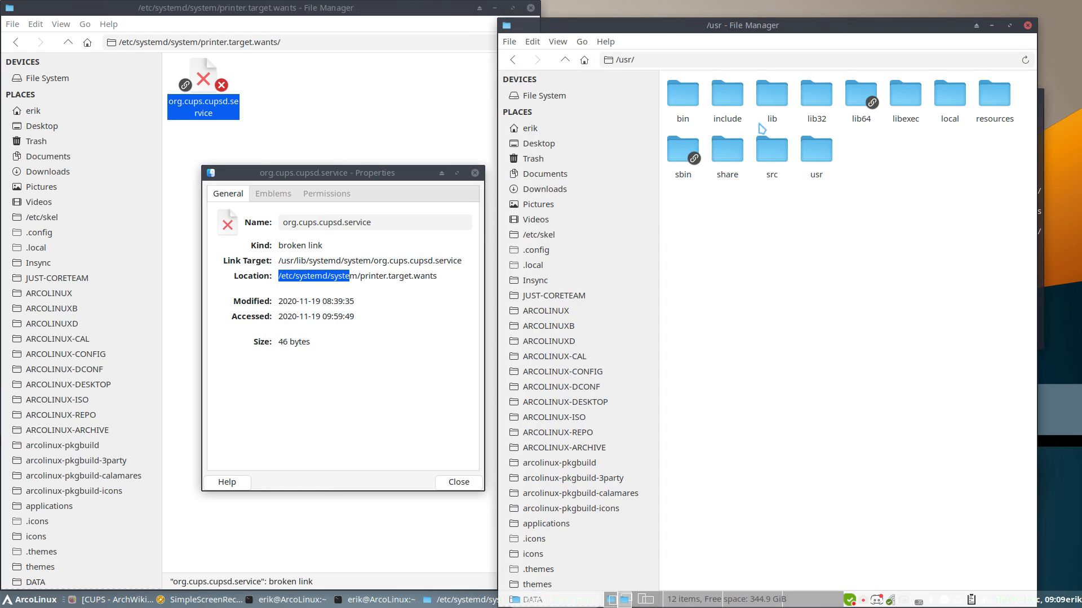
double_click(770, 92)
text(system)
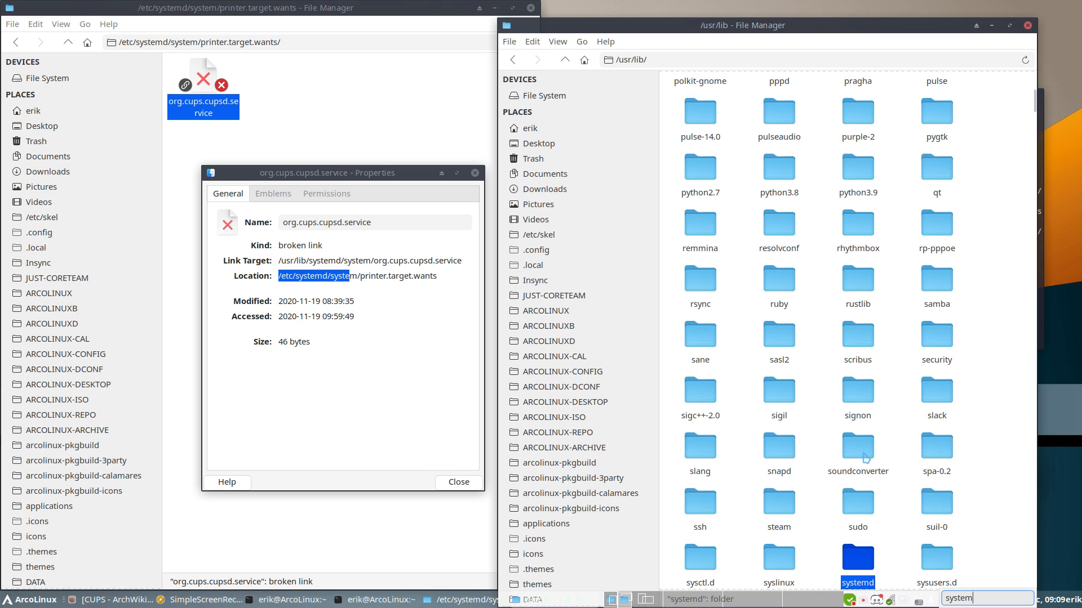
double_click(857, 559)
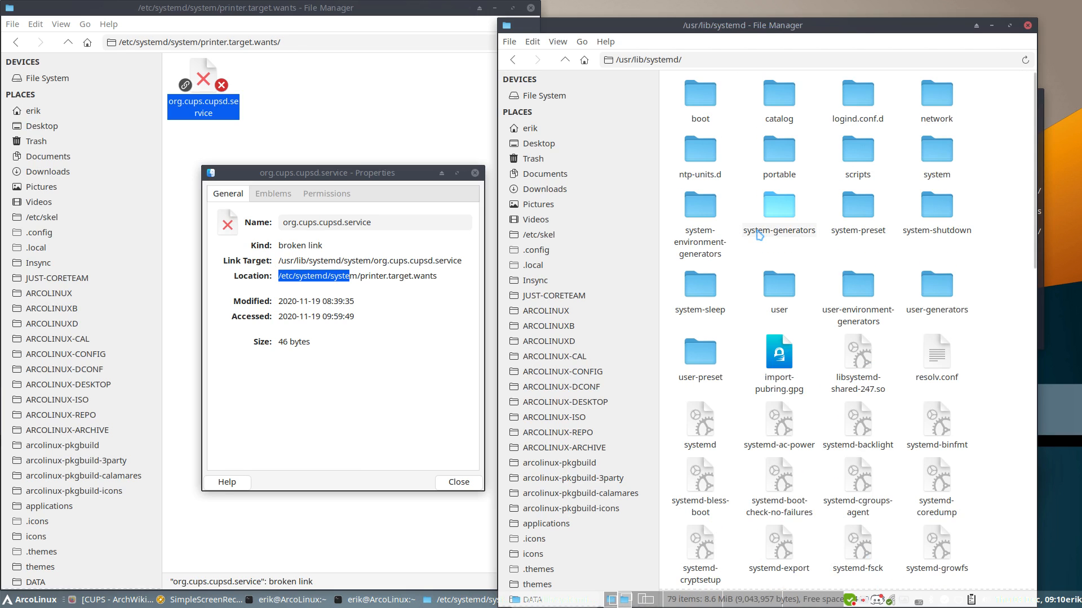
text(prin)
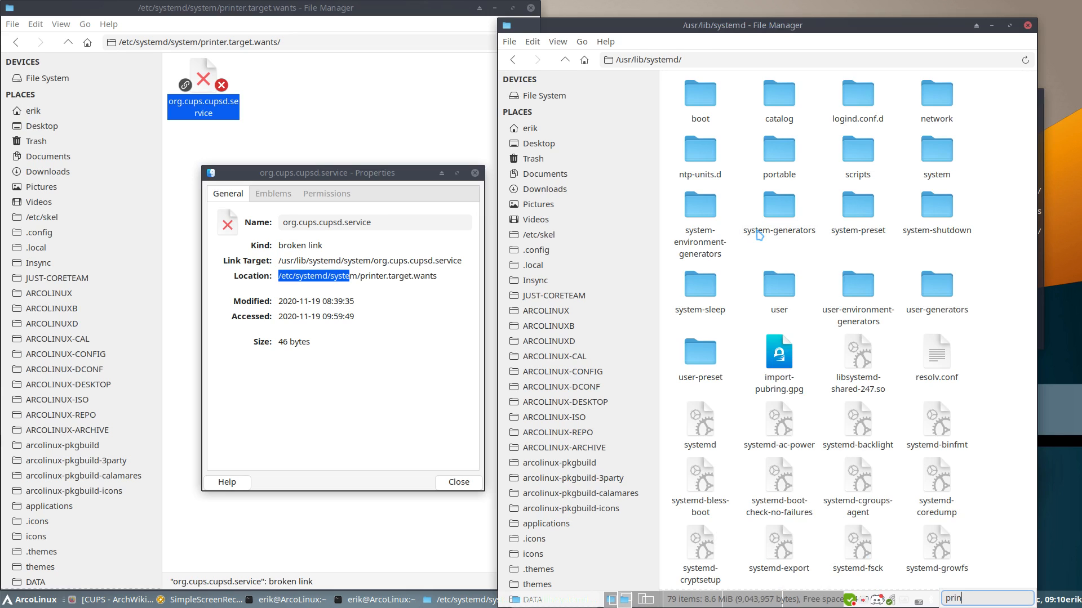
mouse_move(740, 163)
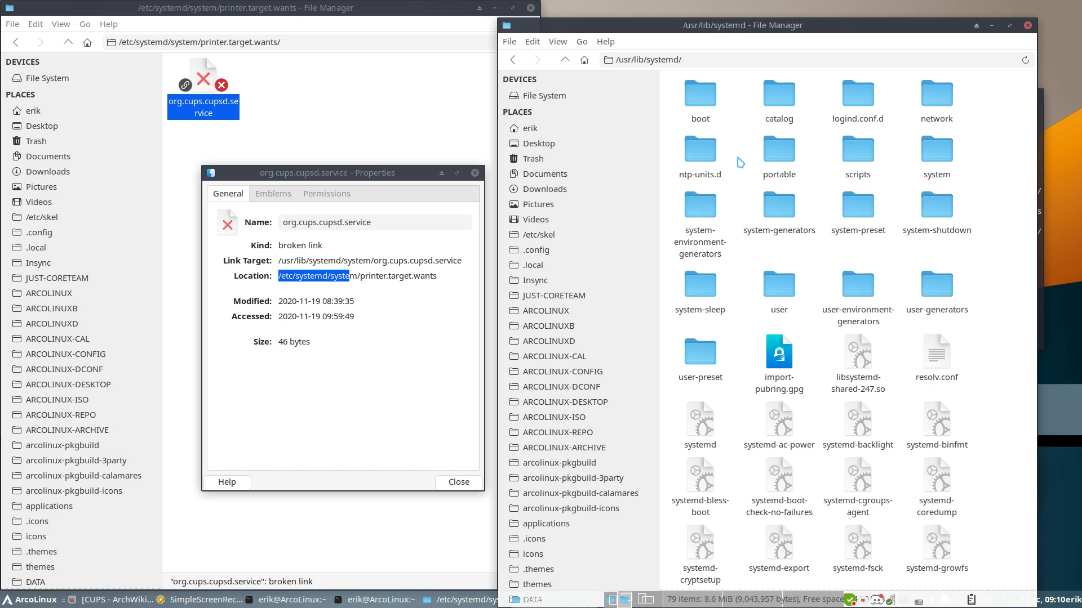
mouse_move(778, 207)
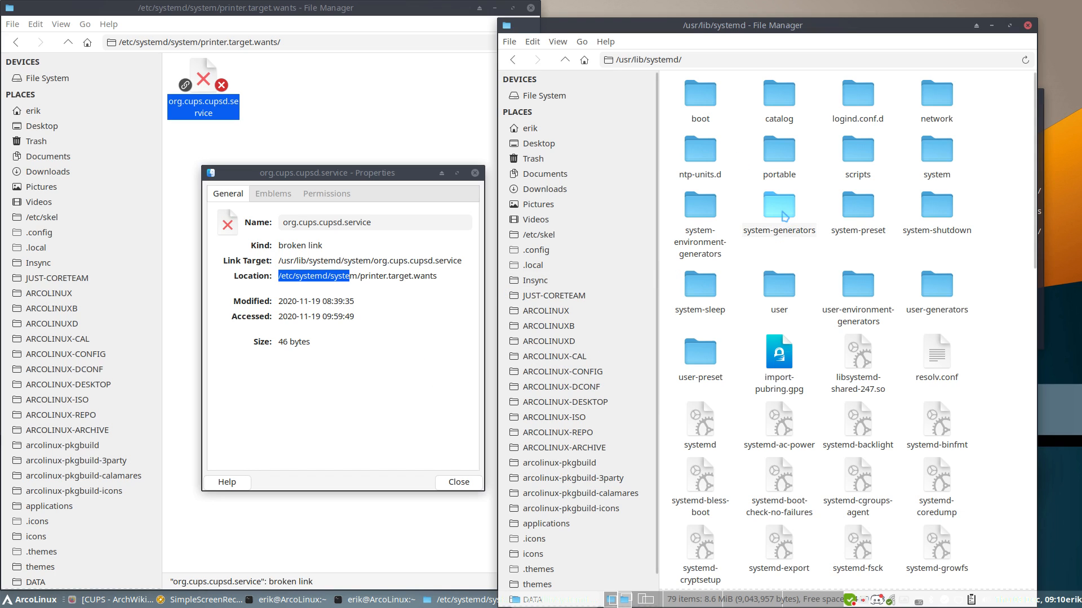
click(937, 149)
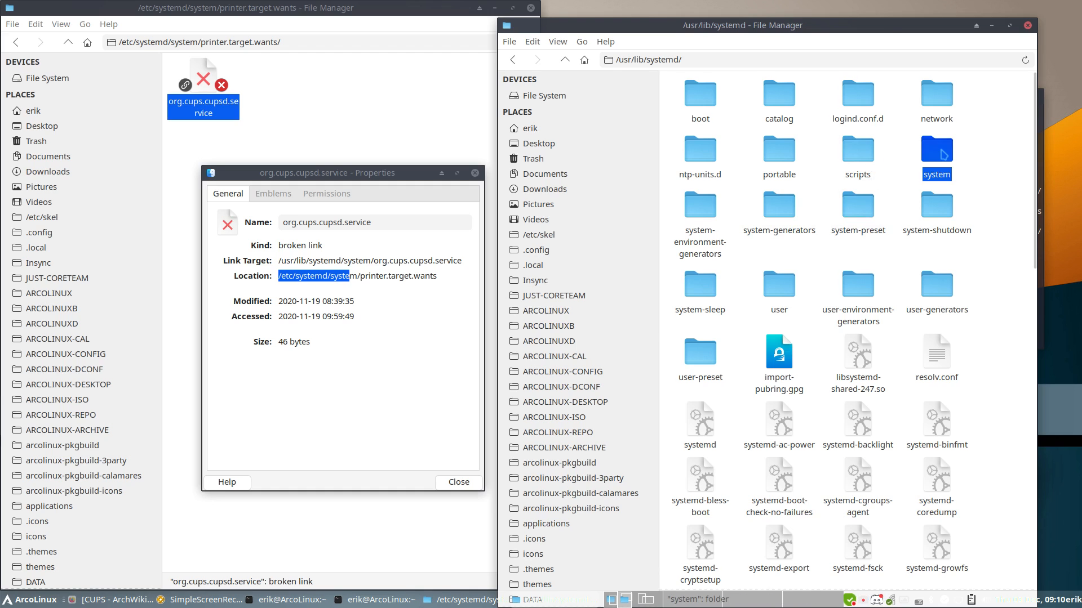
double_click(936, 150)
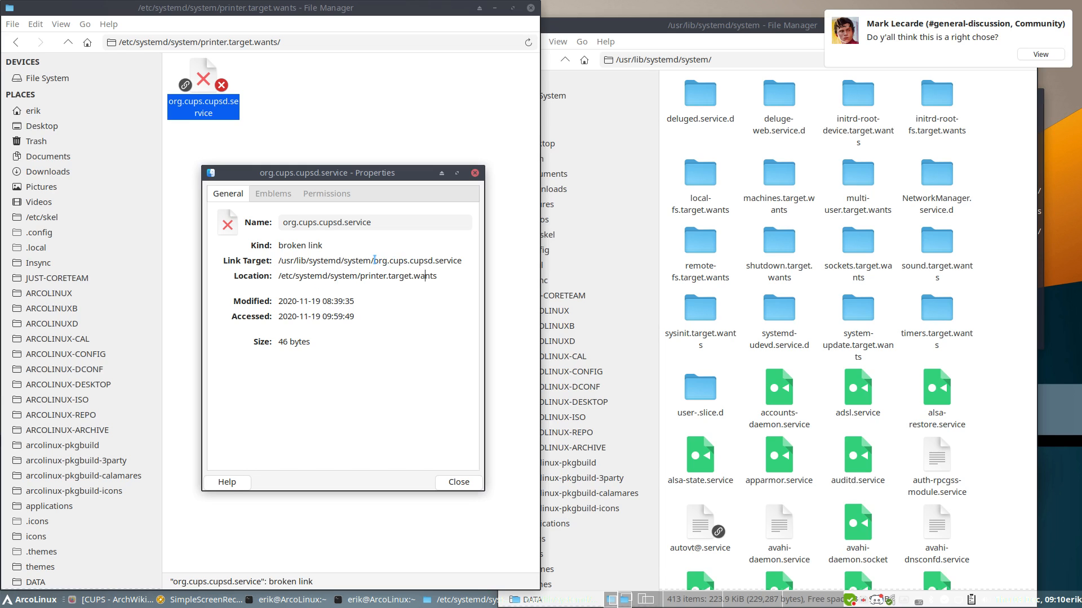
Select org.cups.cupsd.service in the Properties dialog's Link Target field.
double_click(418, 260)
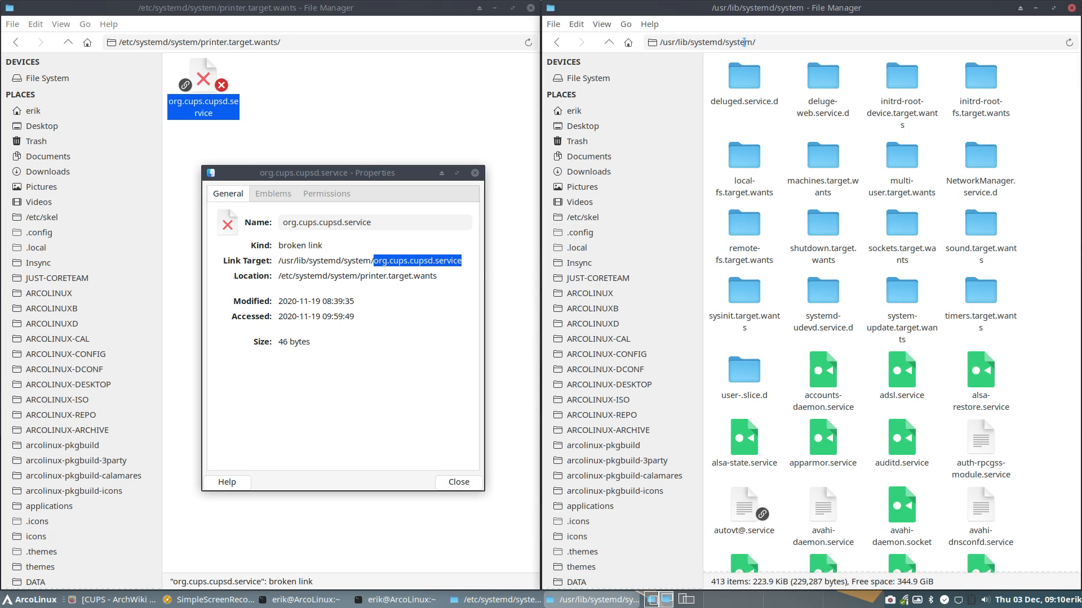
mouse_move(823, 224)
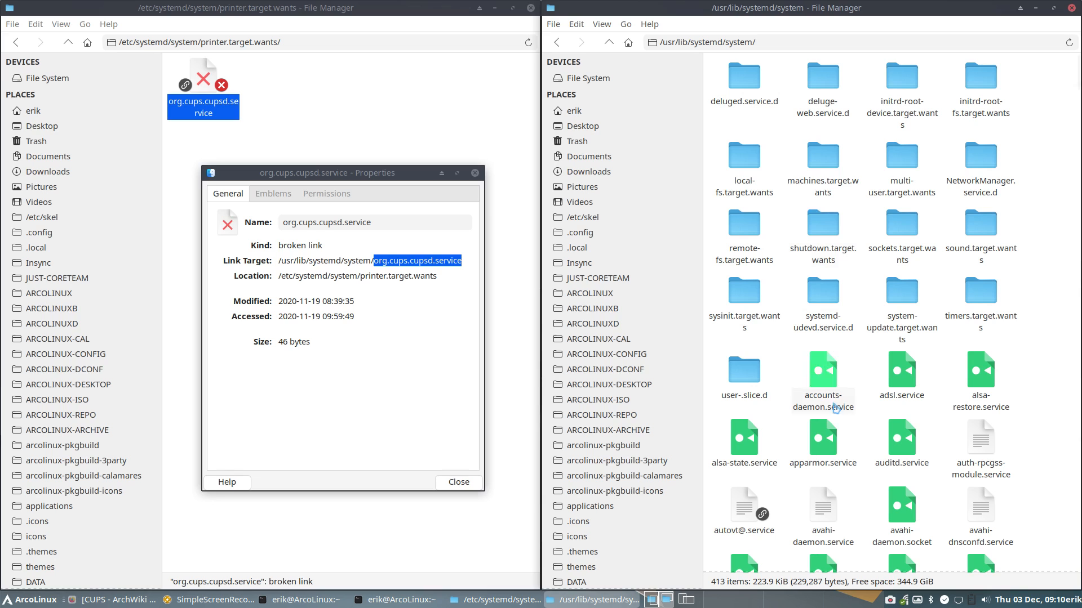
mouse_move(781, 427)
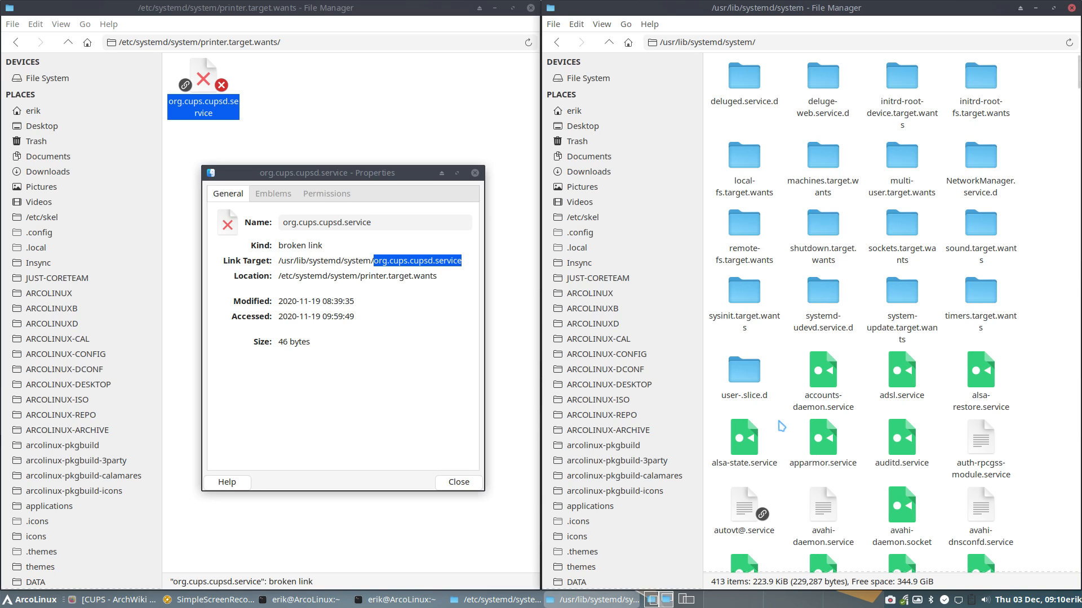
Quick-search 'org.', browse unit files like octopi.service, then close the system folder window.
text(org.)
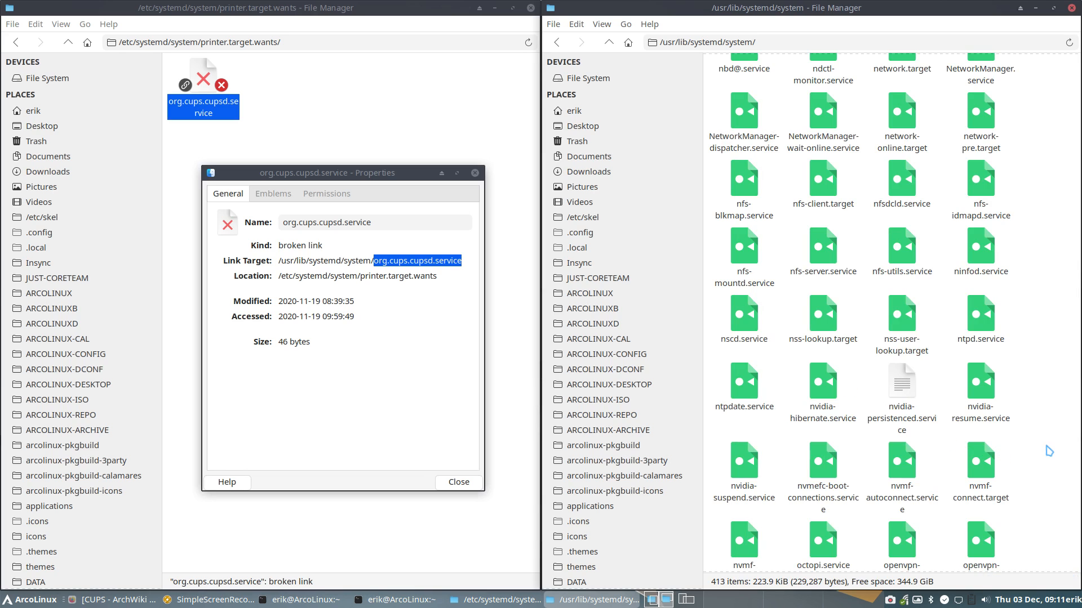
scroll(down, 3)
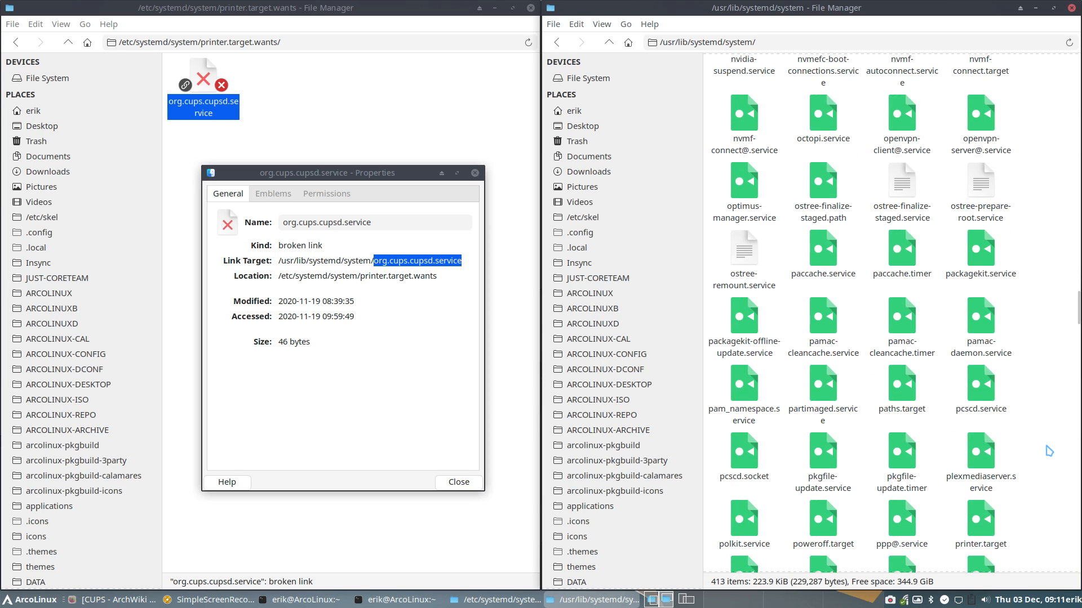
mouse_move(822, 181)
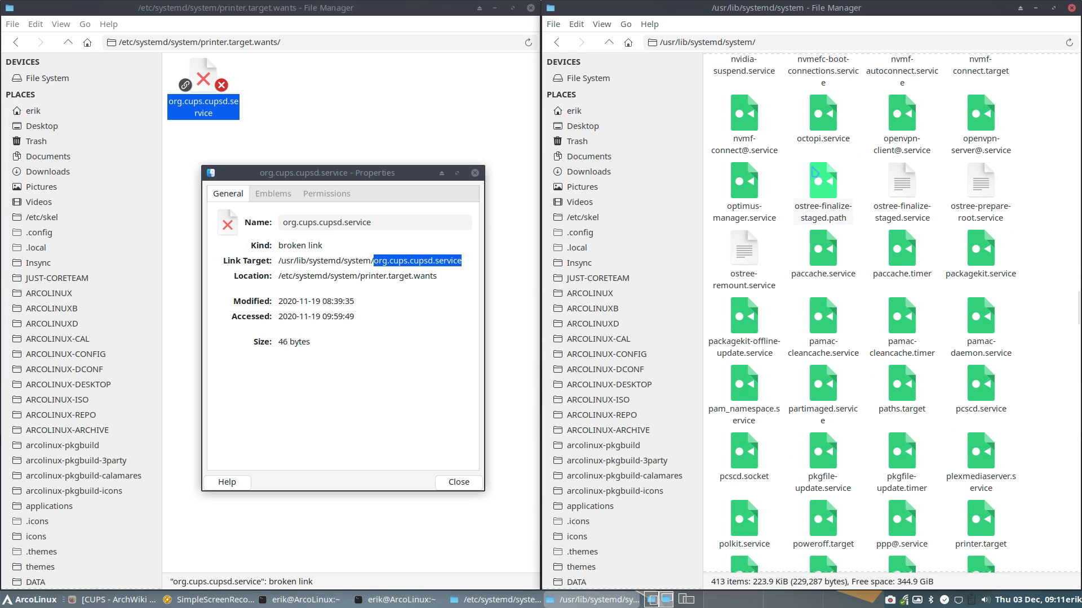
click(821, 114)
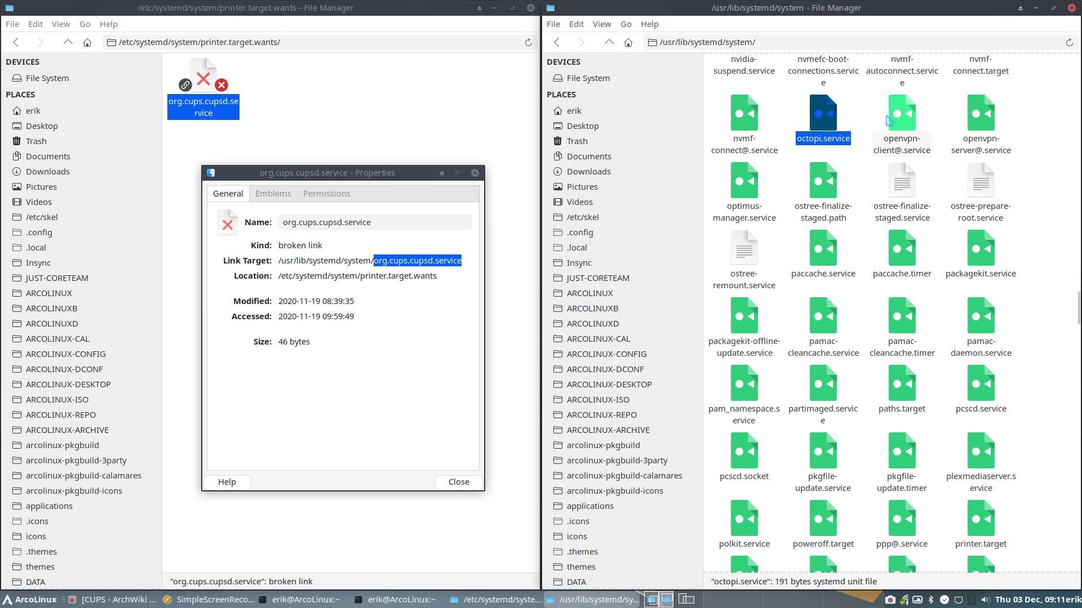
click(744, 190)
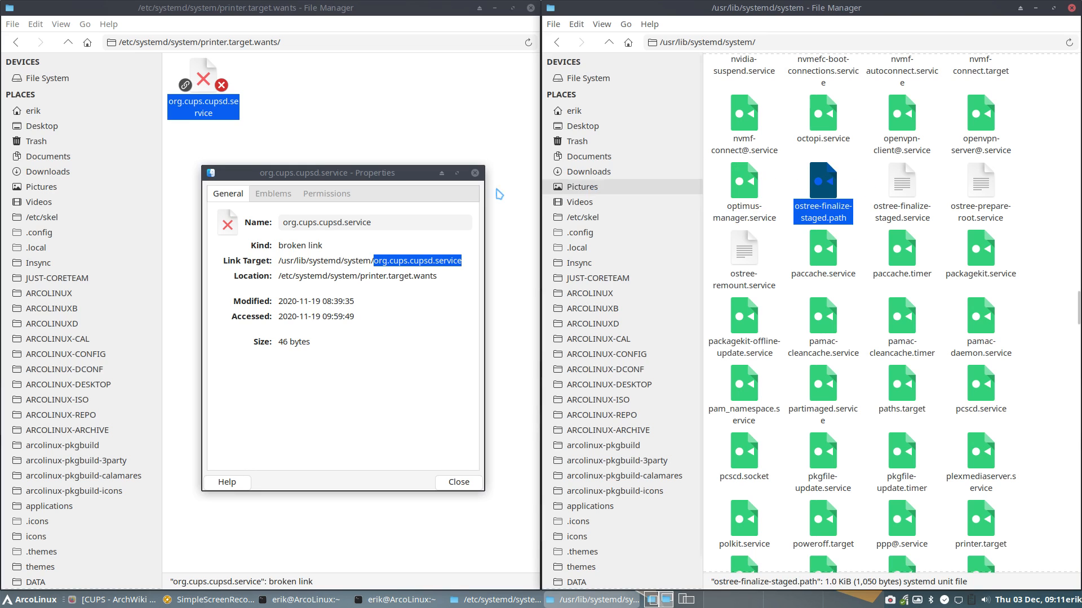
click(457, 482)
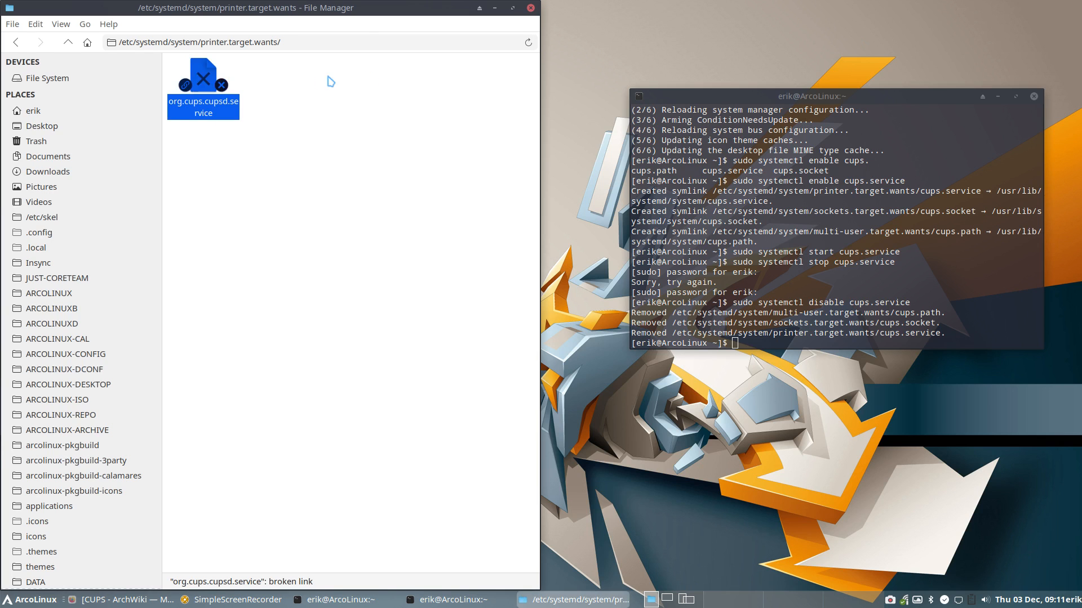
mouse_move(224, 263)
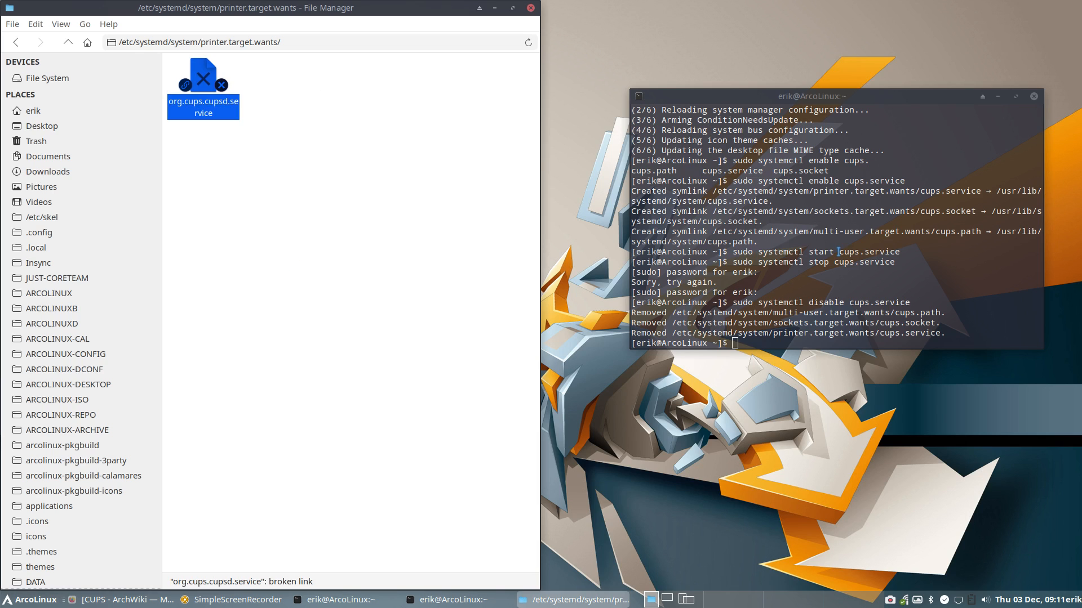
Enable cups.service and start it with sudo systemctl.
text(sudo systemctl disable cups.service)
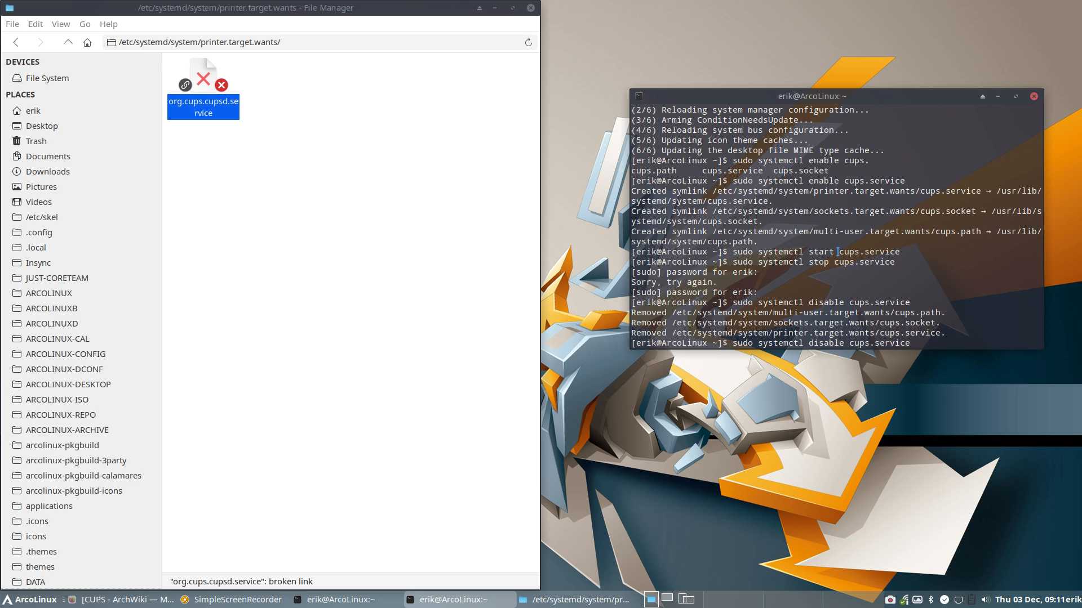
text(sudo systemctl start cups.service)
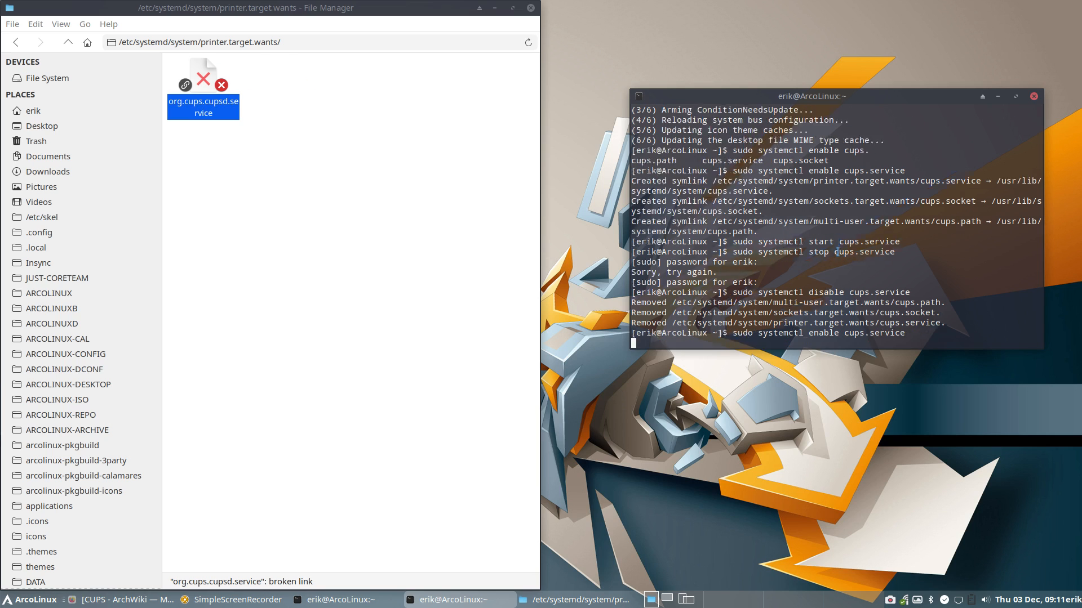
key(Return)
text(prin)
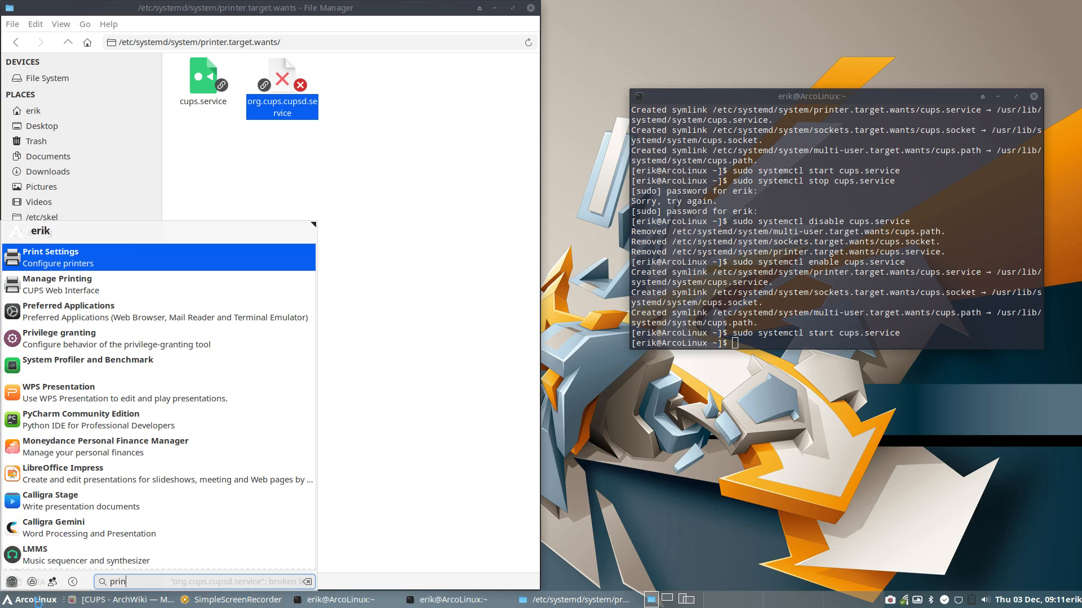
Launch Print Settings to see the Canon MG7700-series printer, then stop cups.service.
click(50, 252)
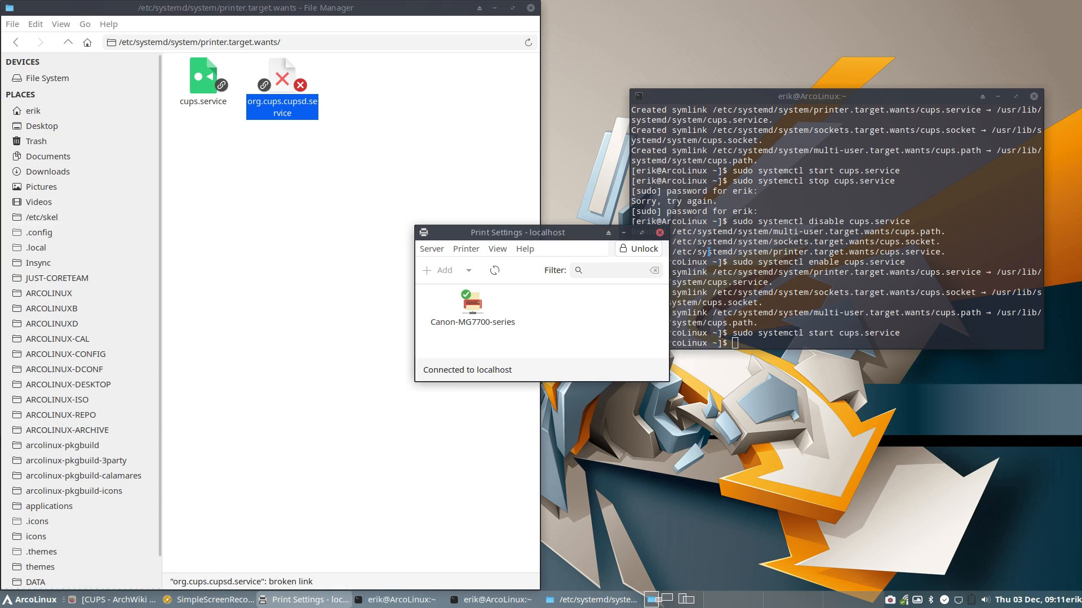
mouse_move(470, 368)
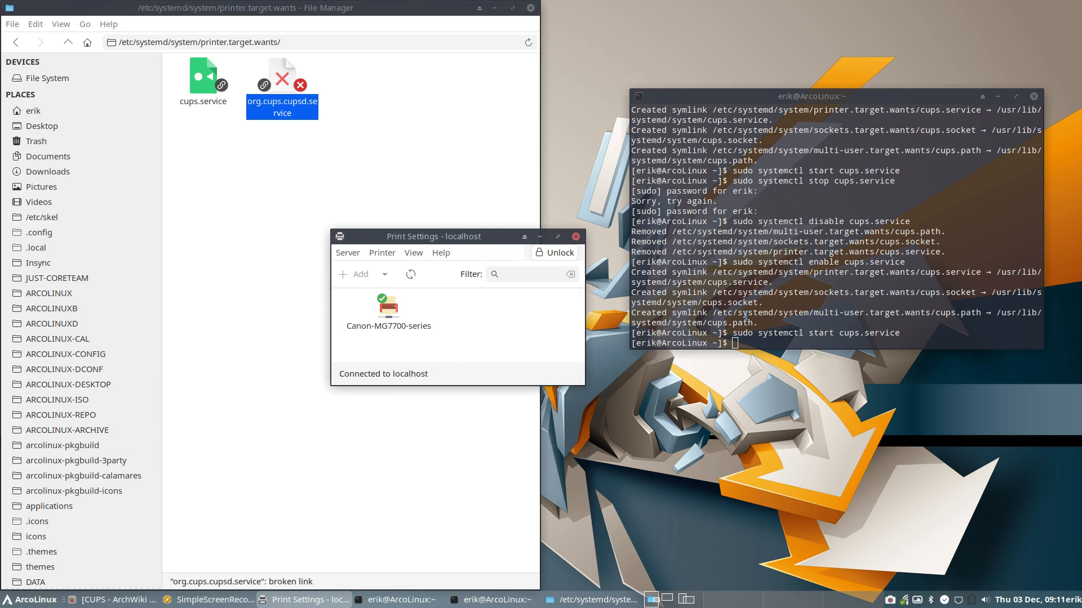
text(sudo systemctl start cups.service)
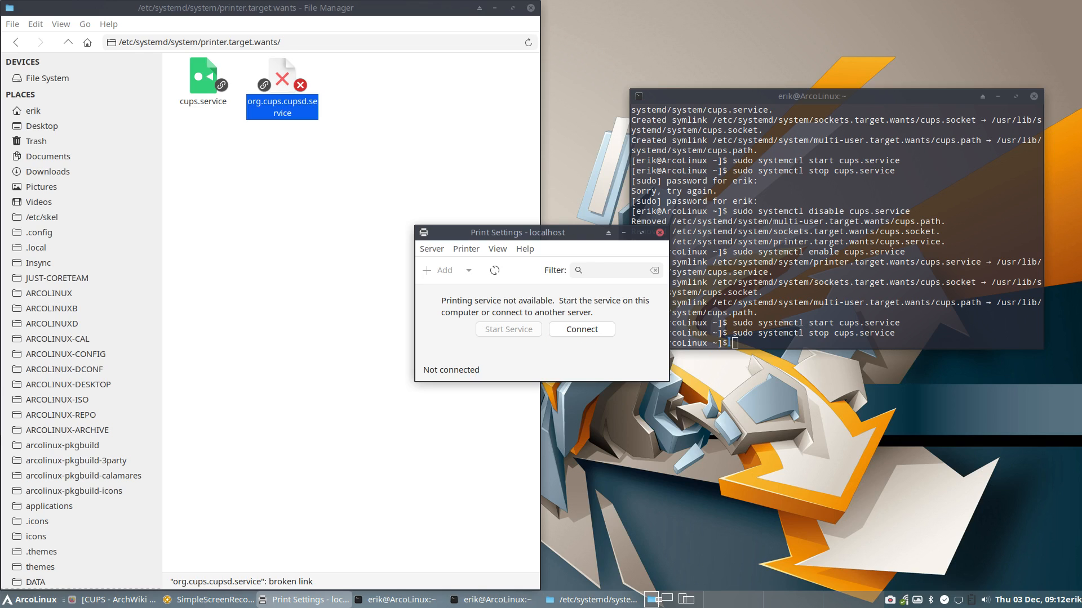
Start cups.service again and close the disconnected Print Settings window.
text(sudo systemctl stop cups.service)
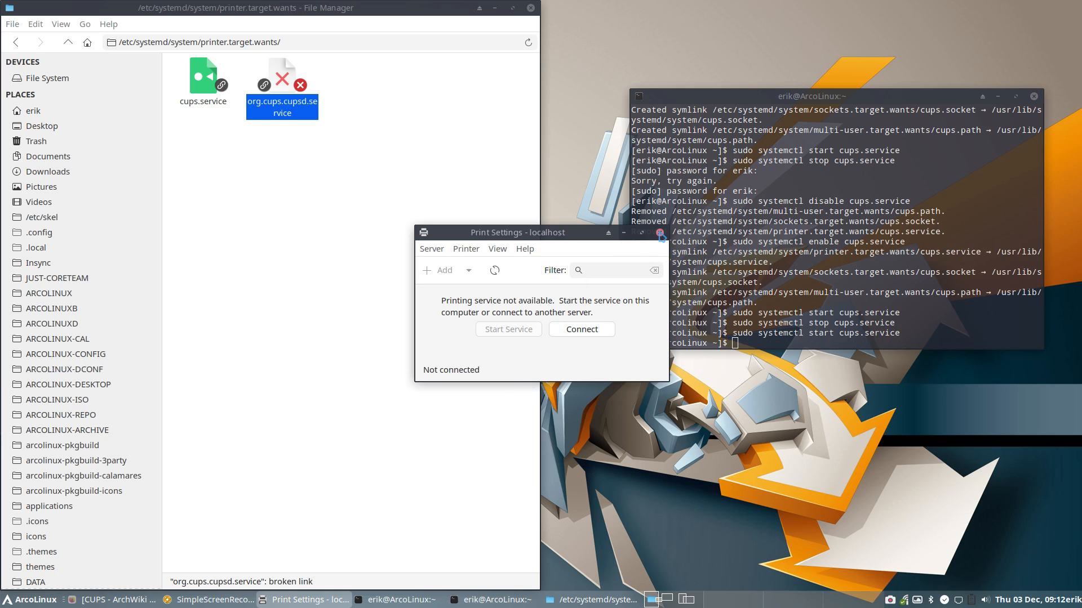
click(28, 598)
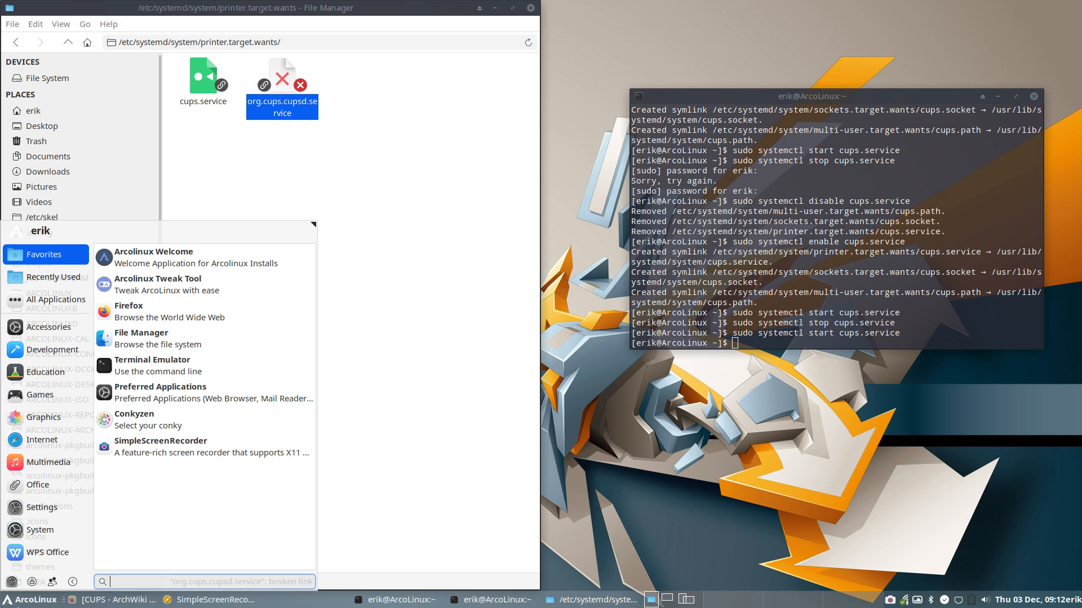